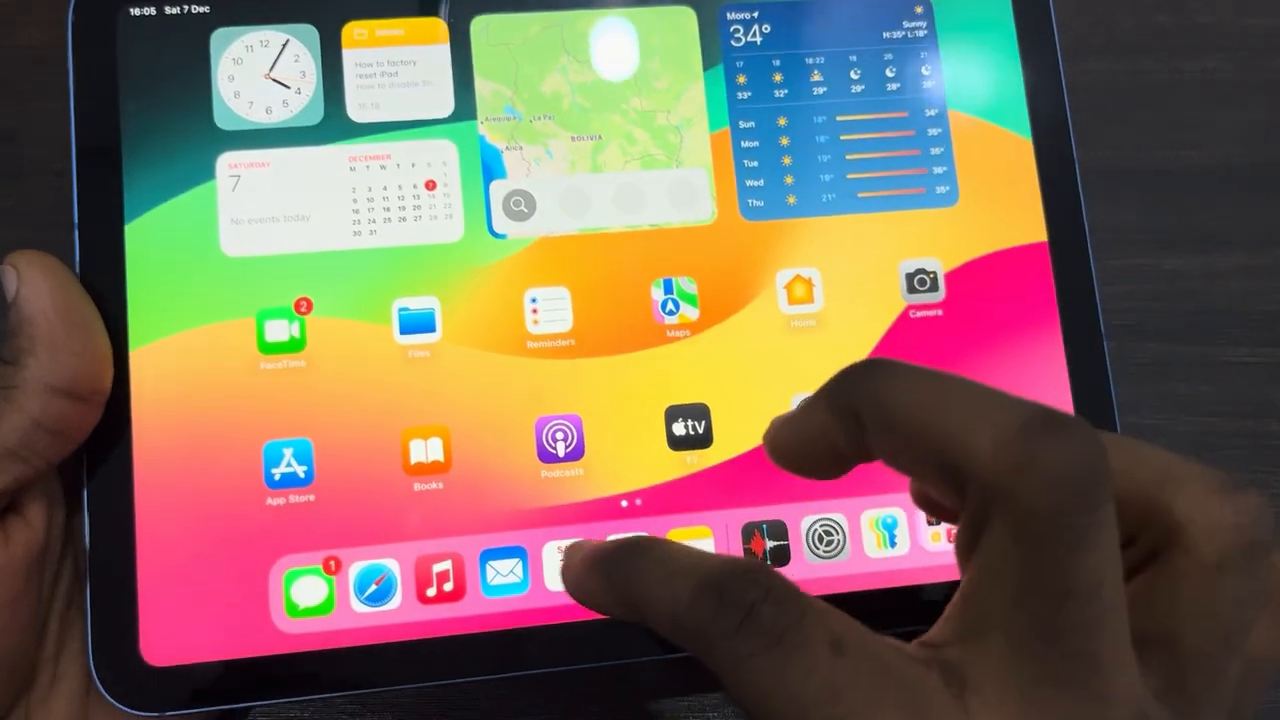
# Step: Launch Photos from the Dock icon on the Home Screen
pyautogui.click(563, 575)
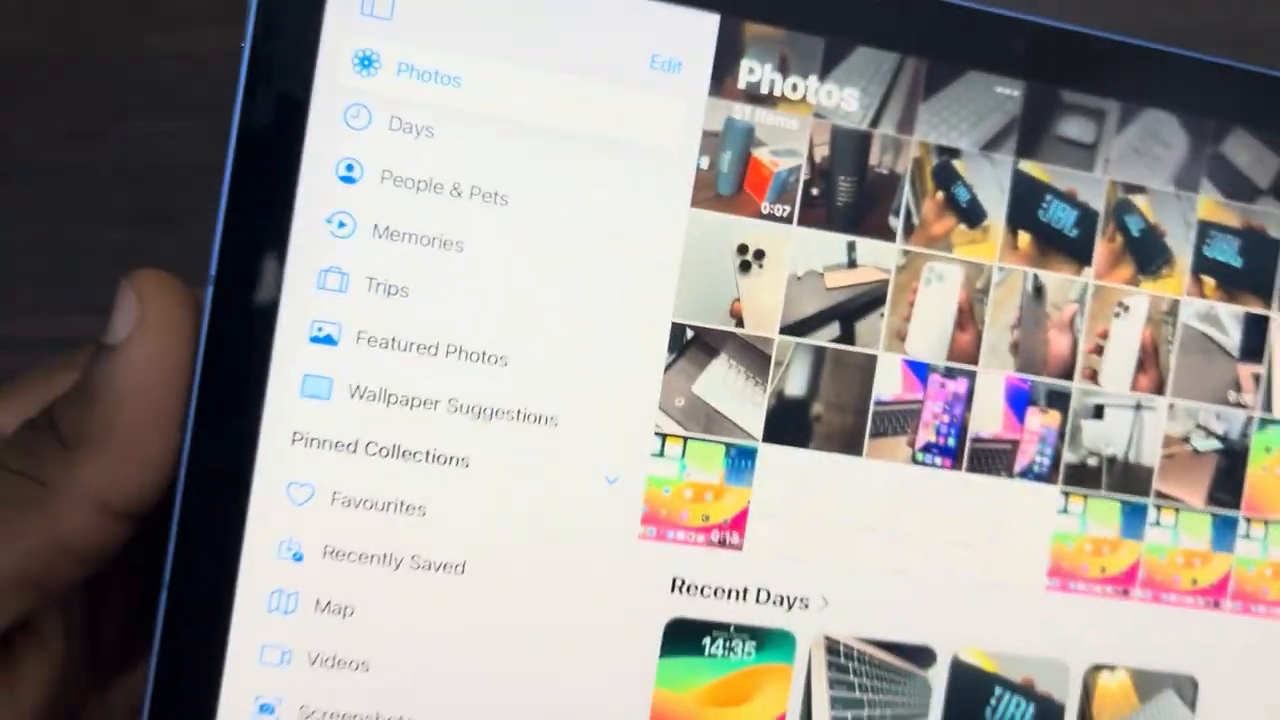
# Step: Scroll the sidebar down to reveal Hidden, Recently Deleted and Duplicates
pyautogui.scroll(-3)
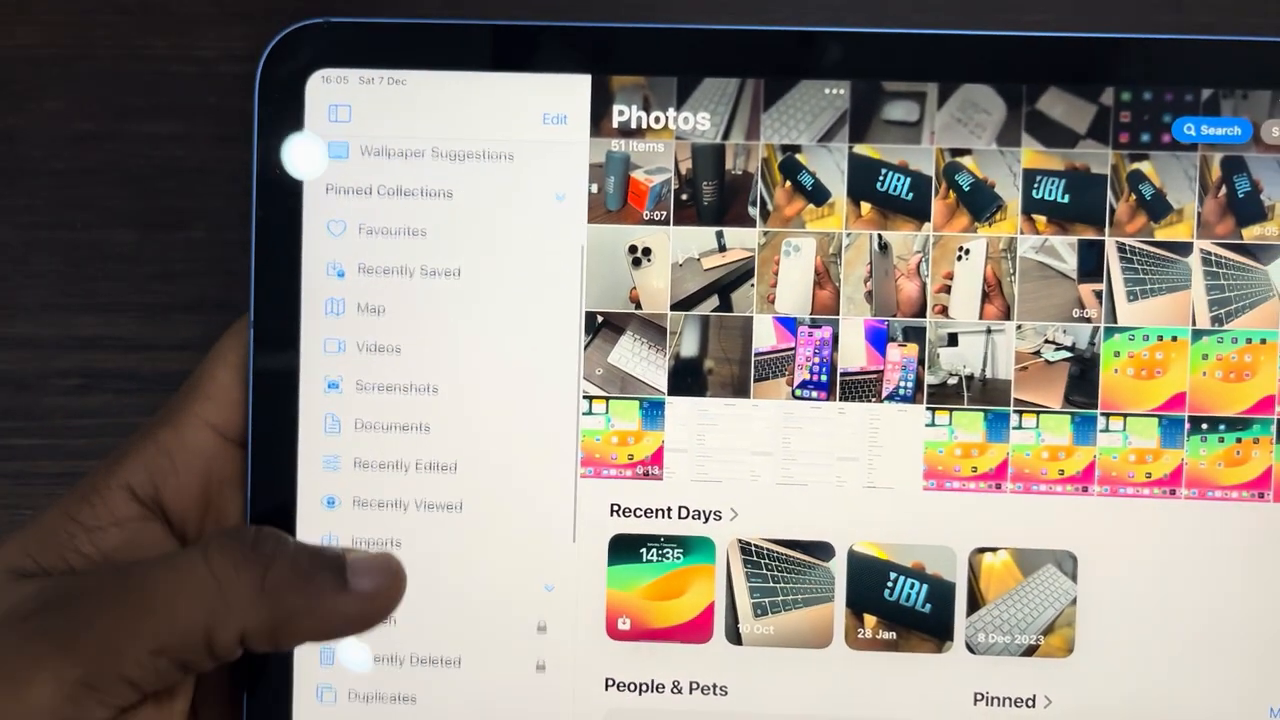
pyautogui.scroll(-3)
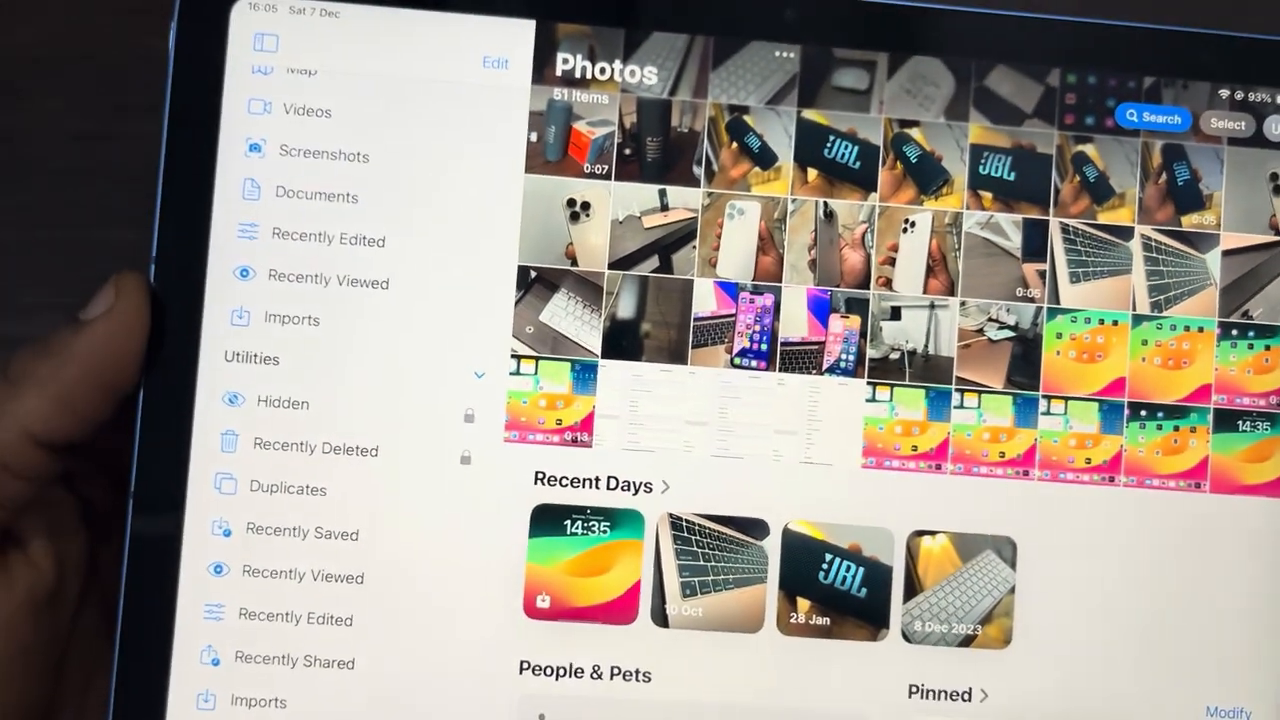
# Step: Open the Hidden album under Utilities to show its photo grid
pyautogui.click(283, 402)
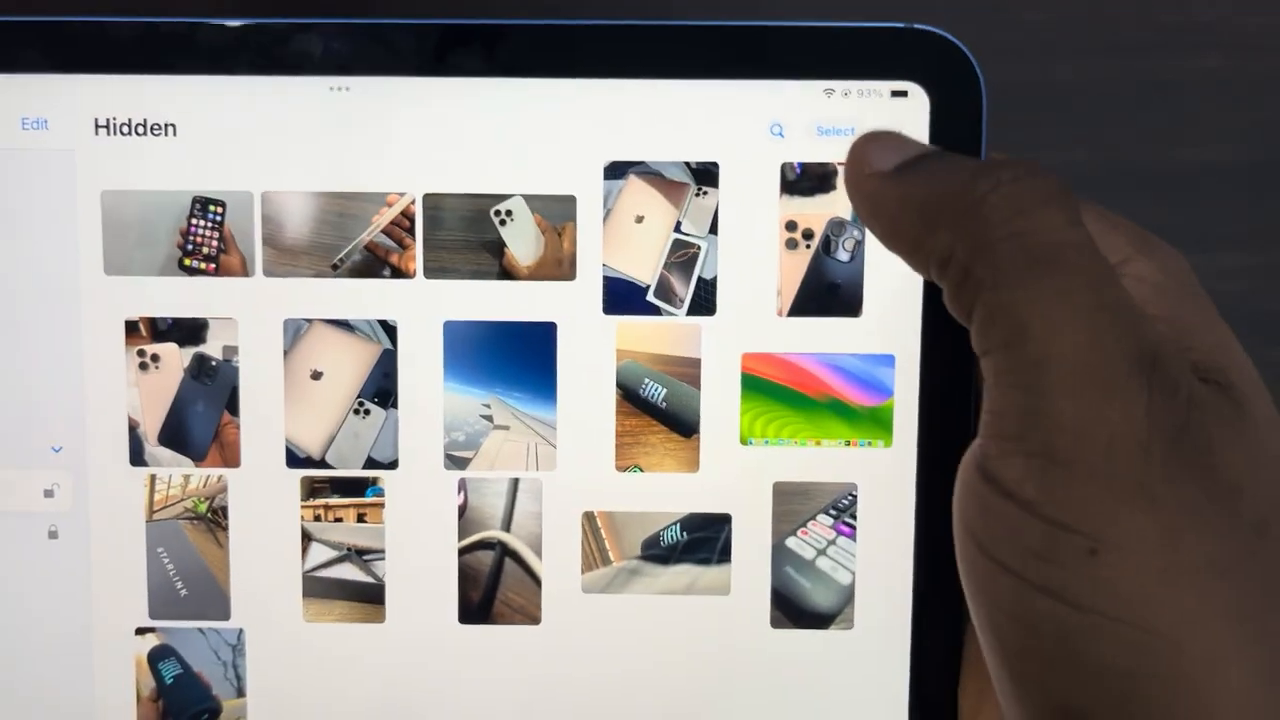
# Step: Select six hidden photos and show the actions menu offering Unhide
pyautogui.click(835, 130)
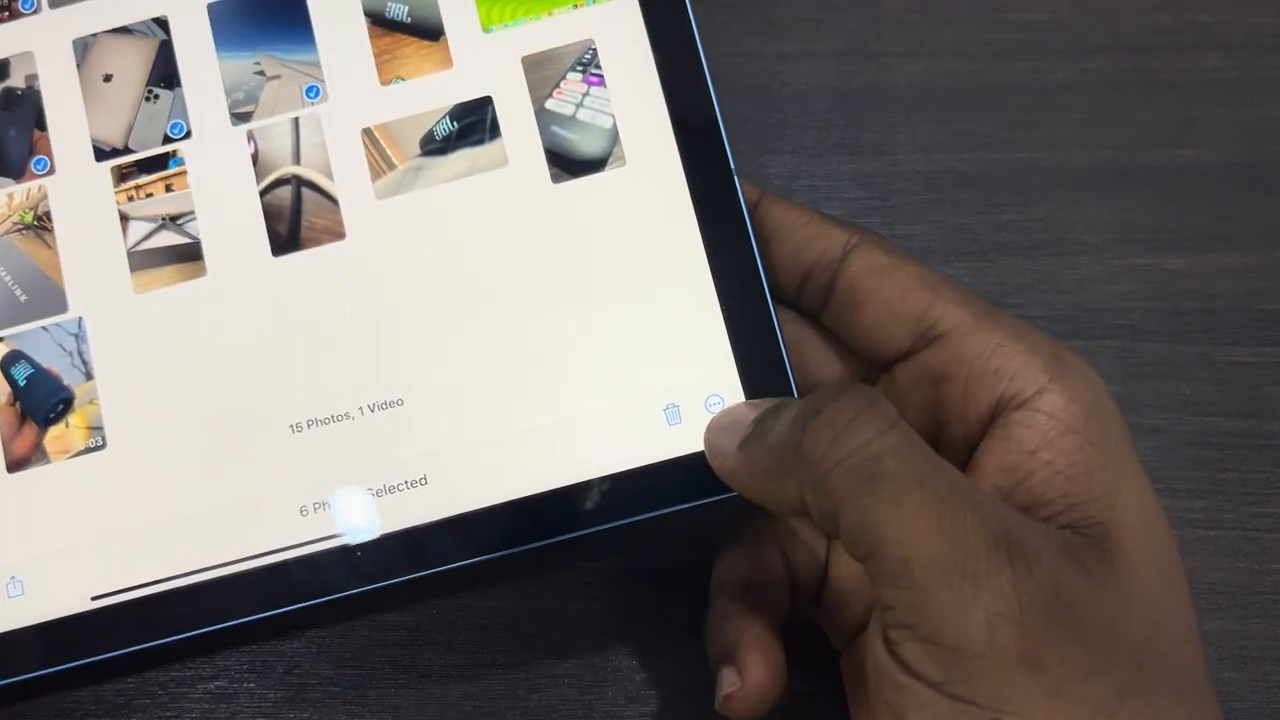
pyautogui.click(711, 406)
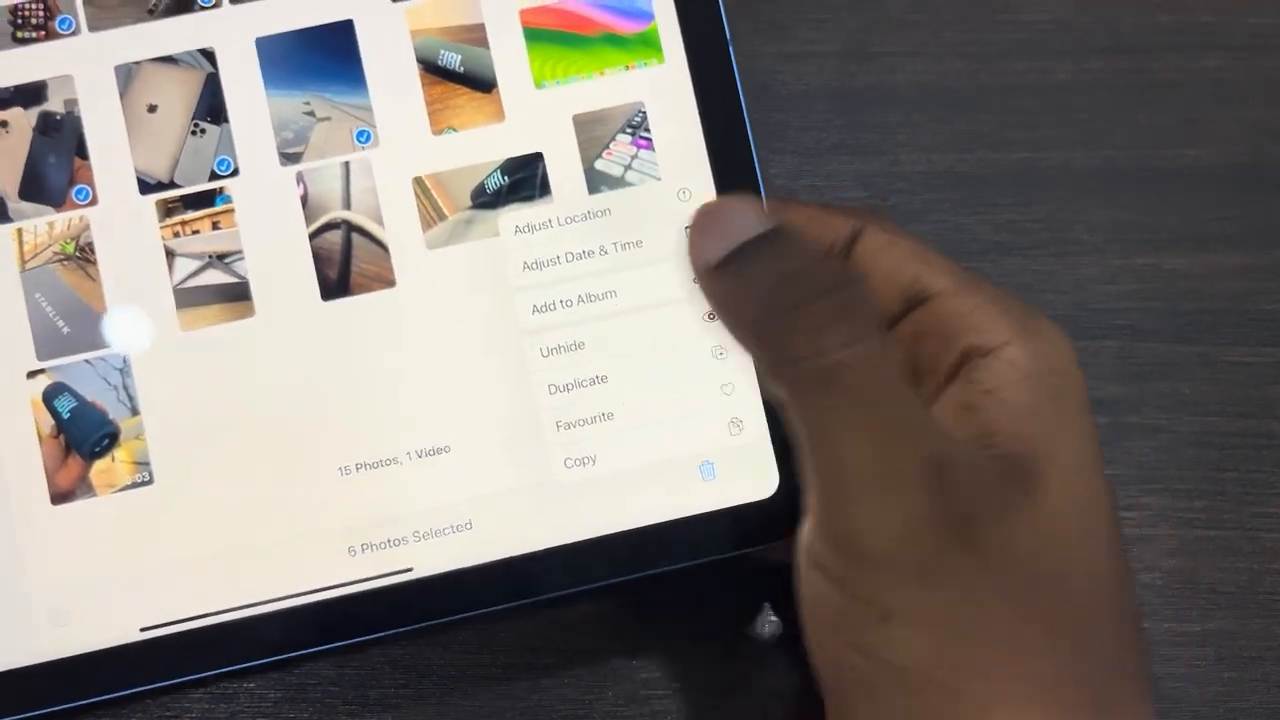